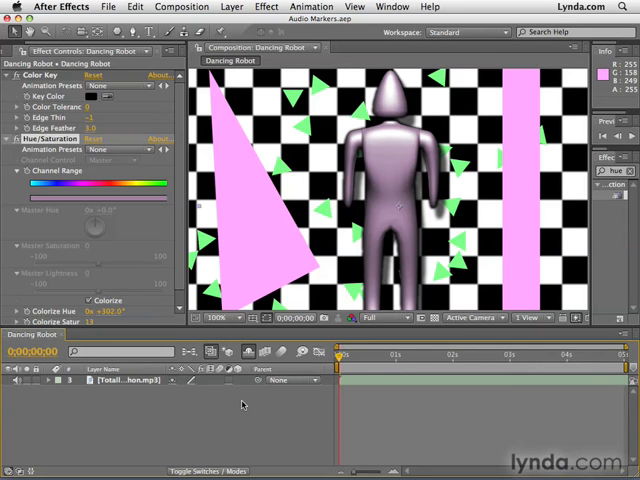
mouse_move(281, 289)
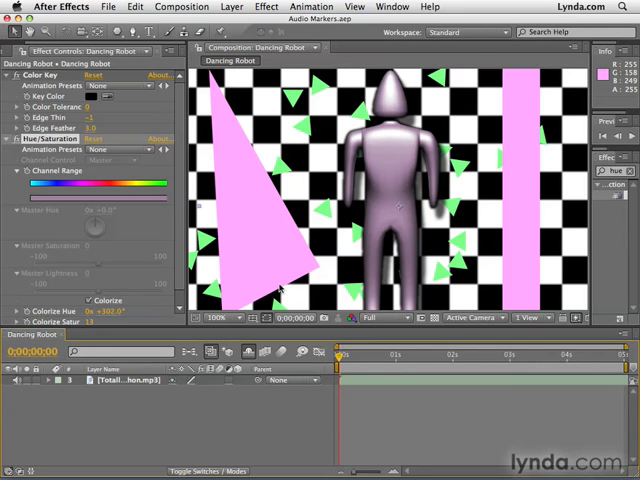
mouse_move(298, 237)
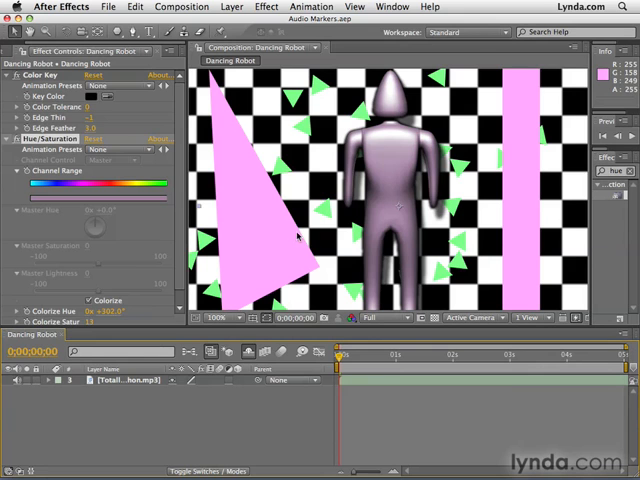
mouse_move(378, 201)
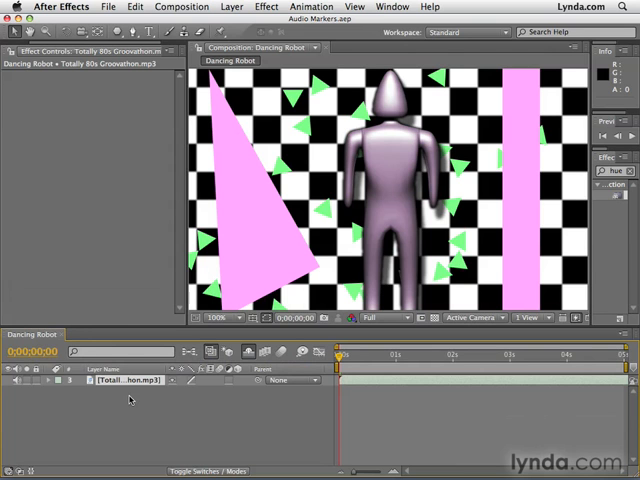
Step: Start playback of the Dancing Robot composition with the Totally 80s Groovathon.mp3 audio
key("Space")
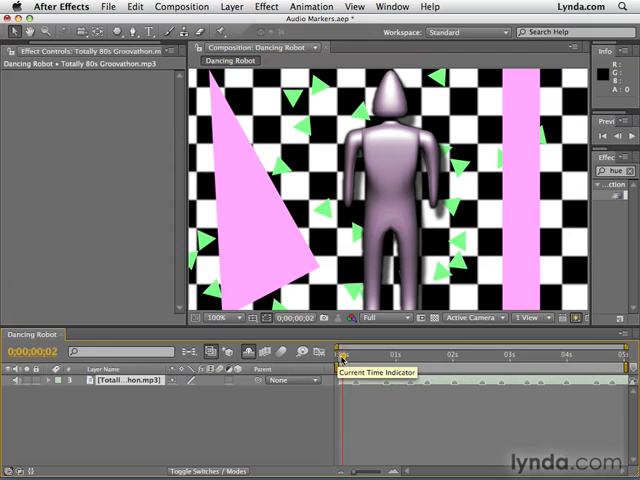
left_click_drag(342, 358, 405, 358)
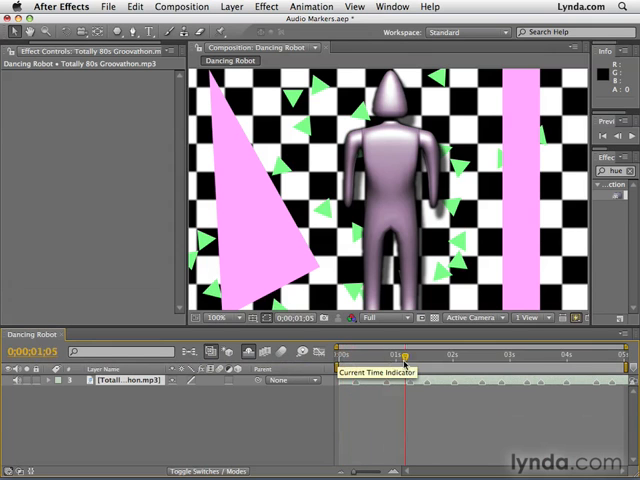
left_click_drag(410, 368, 495, 368)
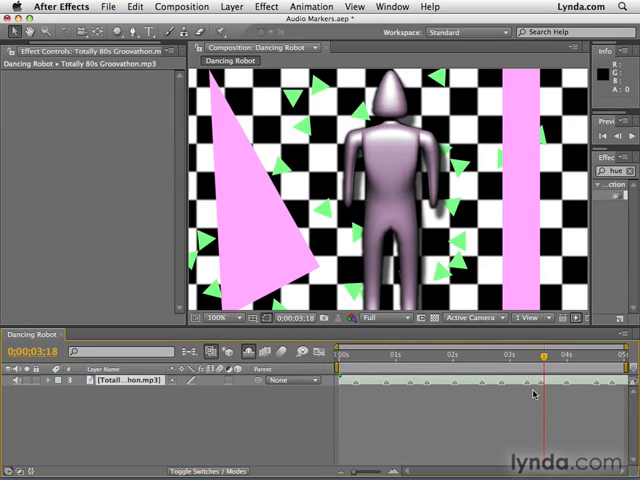
mouse_move(437, 403)
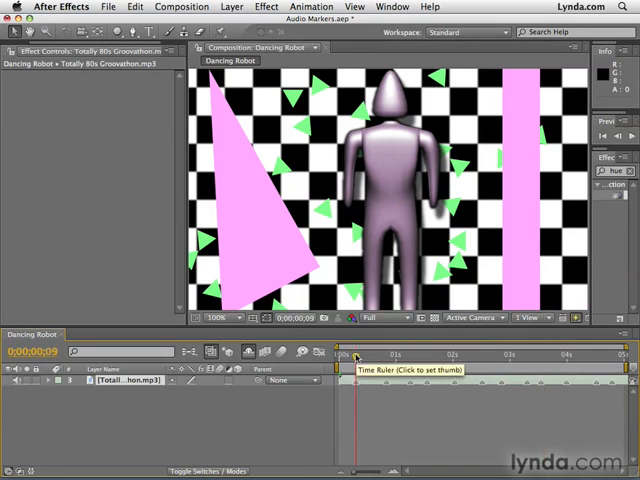
left_click(383, 354)
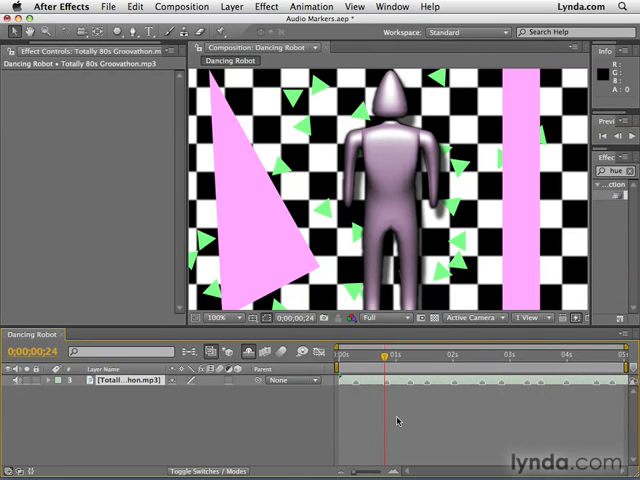